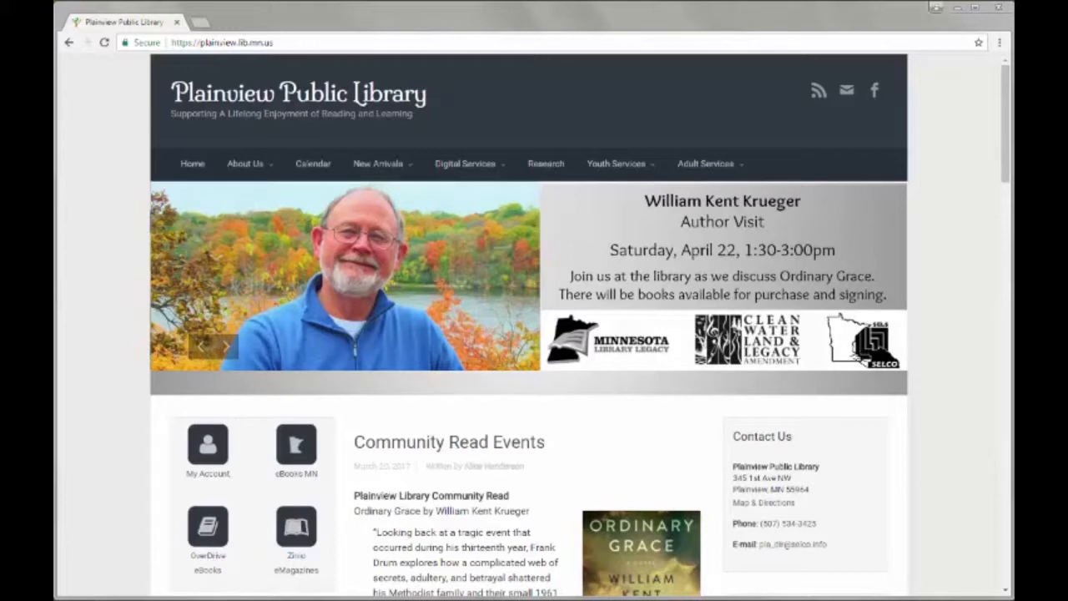
# Step: Reveal New Audiobooks, New Books and New DVDs under the home page's New Arrivals menu
pyautogui.click(226, 346)
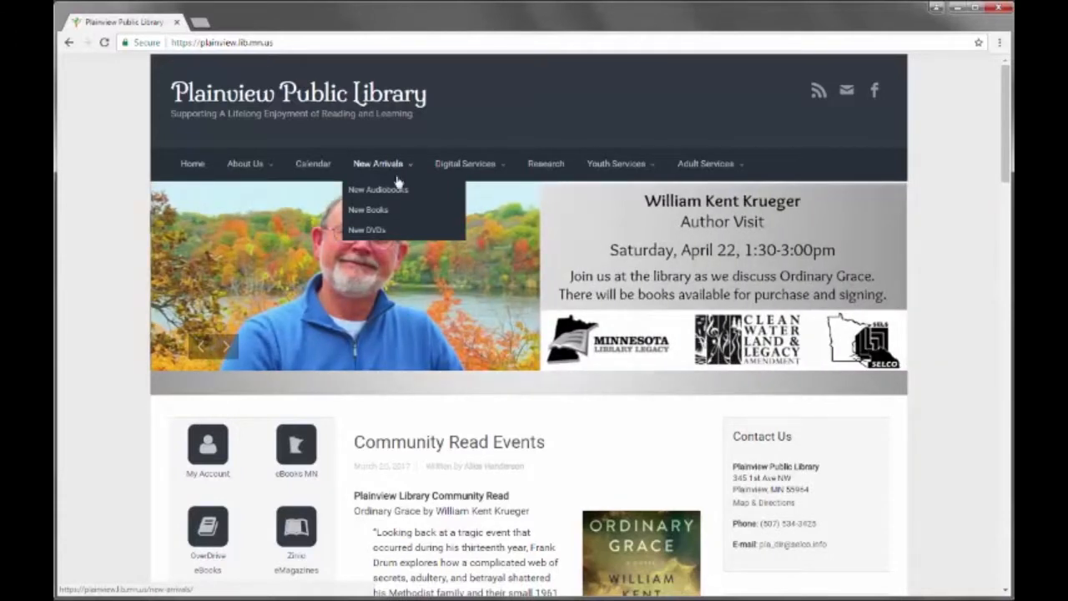
# Step: Open New Books and show only available titles, like A secret love and A Creed country Christmas
pyautogui.click(368, 210)
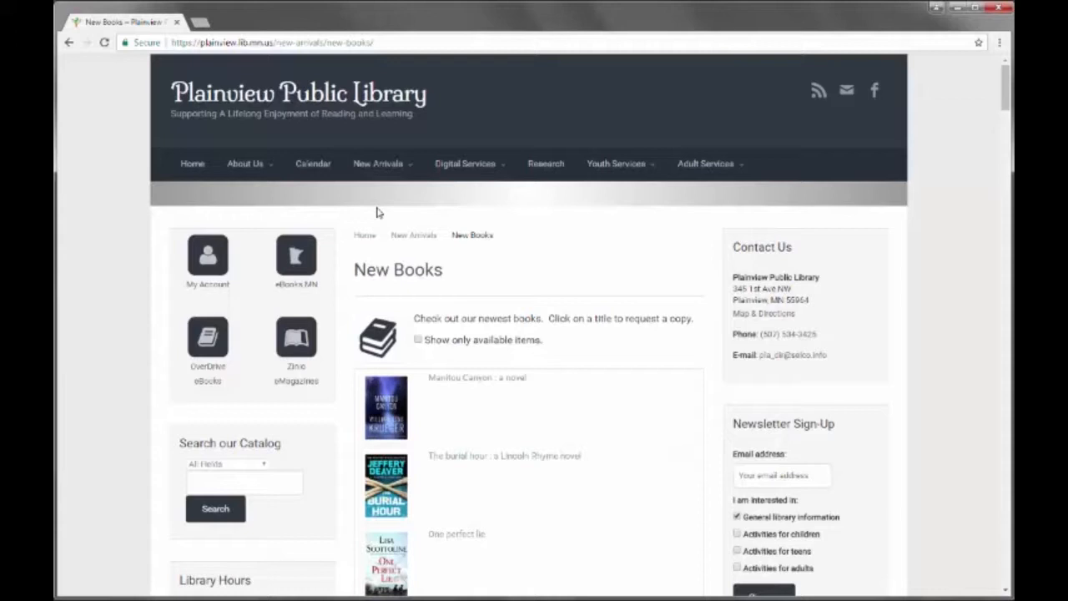
pyautogui.moveTo(701, 388)
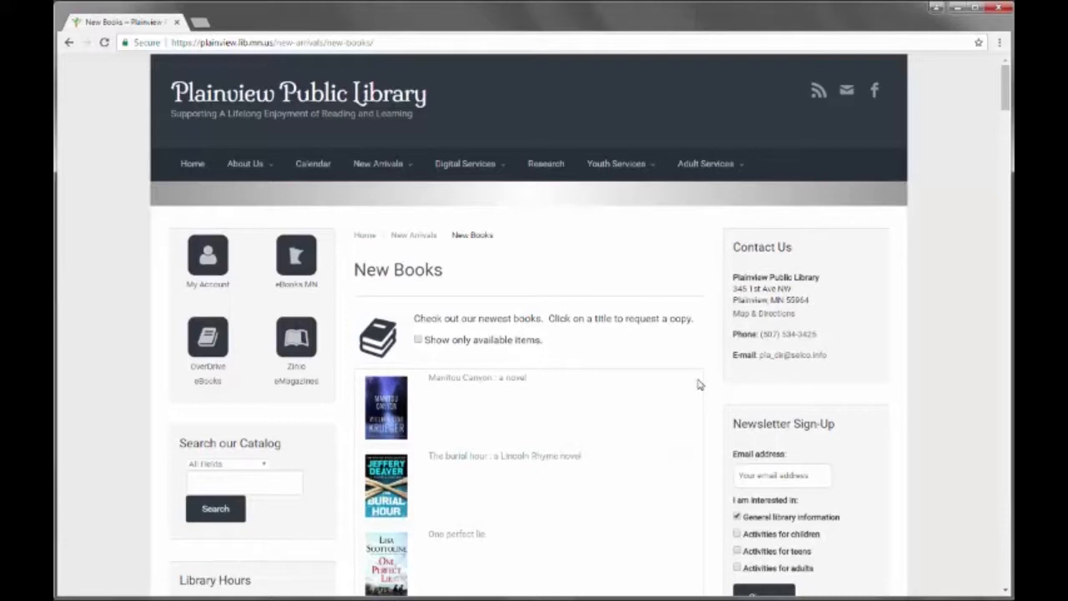
pyautogui.moveTo(707, 390)
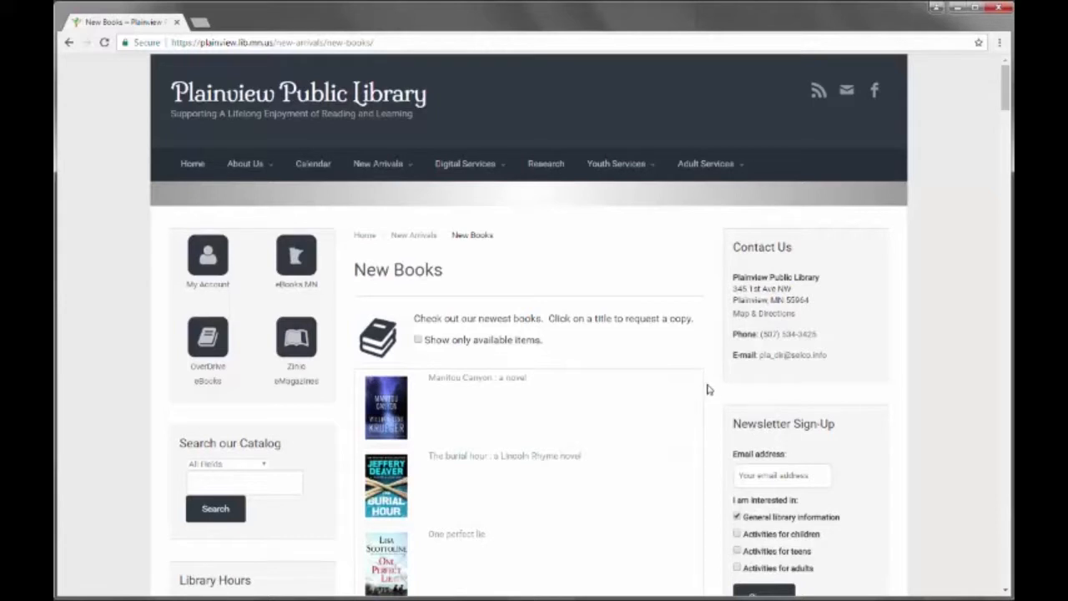
pyautogui.moveTo(702, 385)
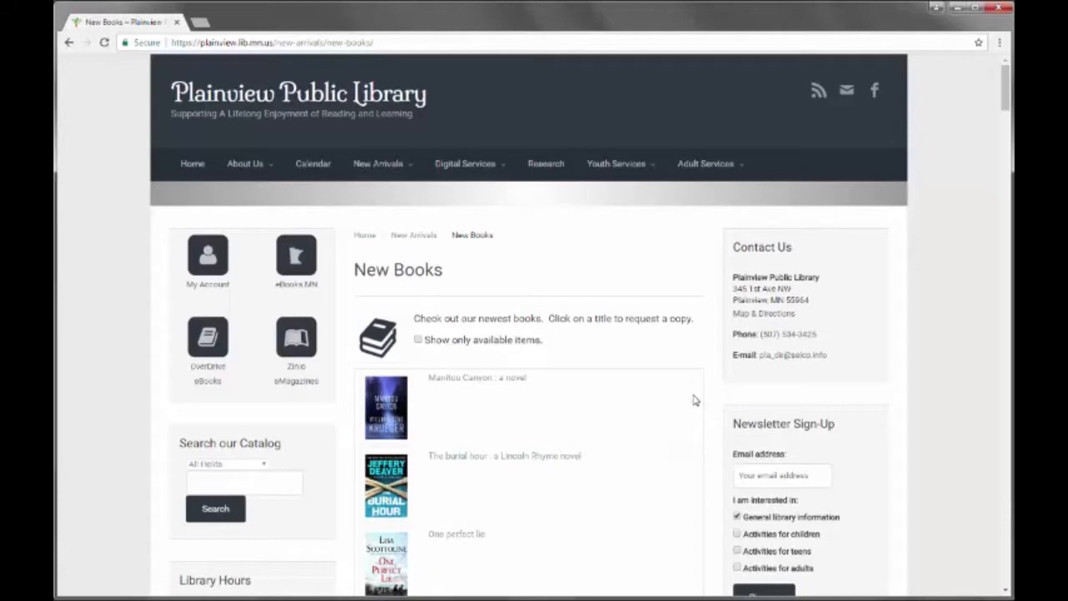
pyautogui.moveTo(676, 378)
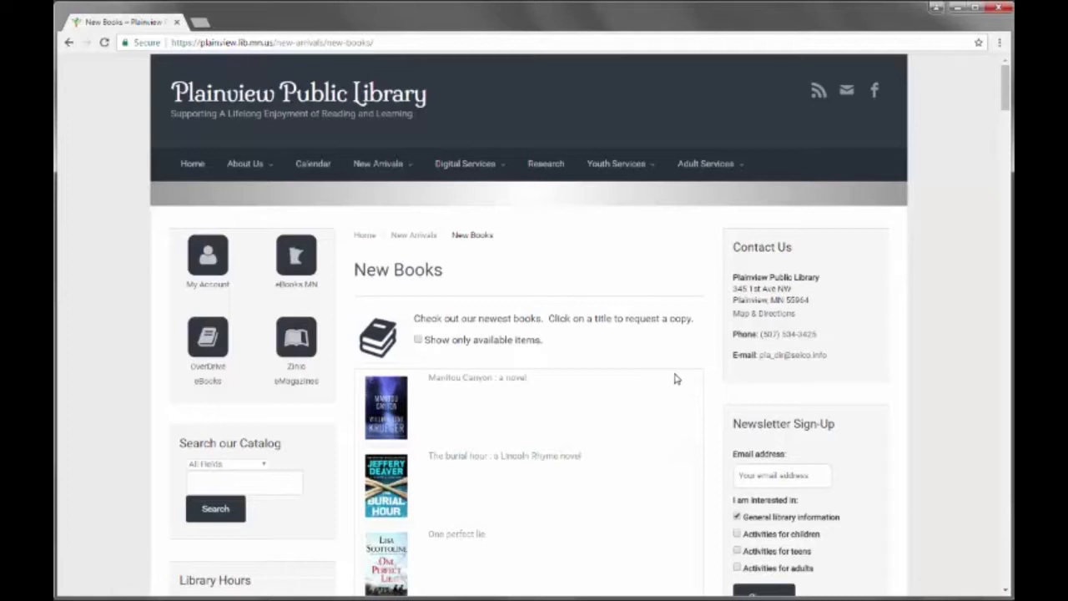
pyautogui.moveTo(410, 400)
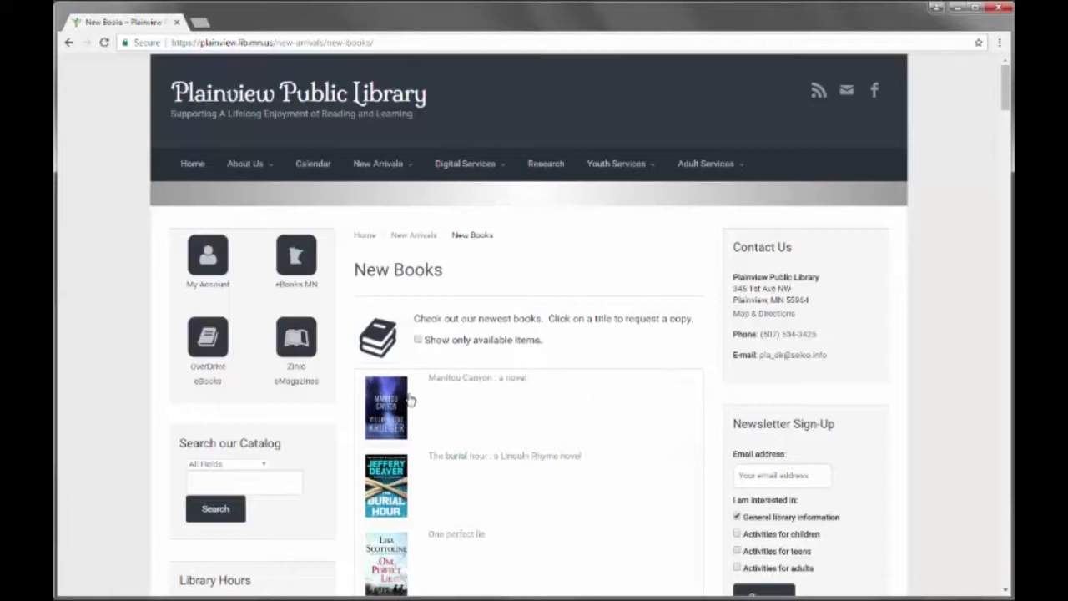
pyautogui.moveTo(469, 357)
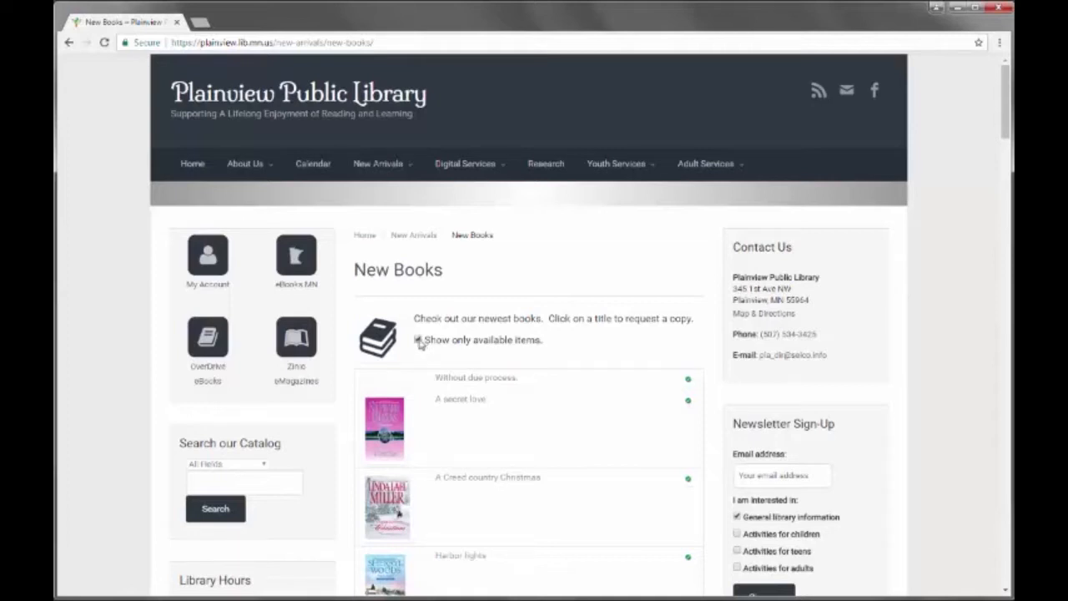
pyautogui.click(419, 340)
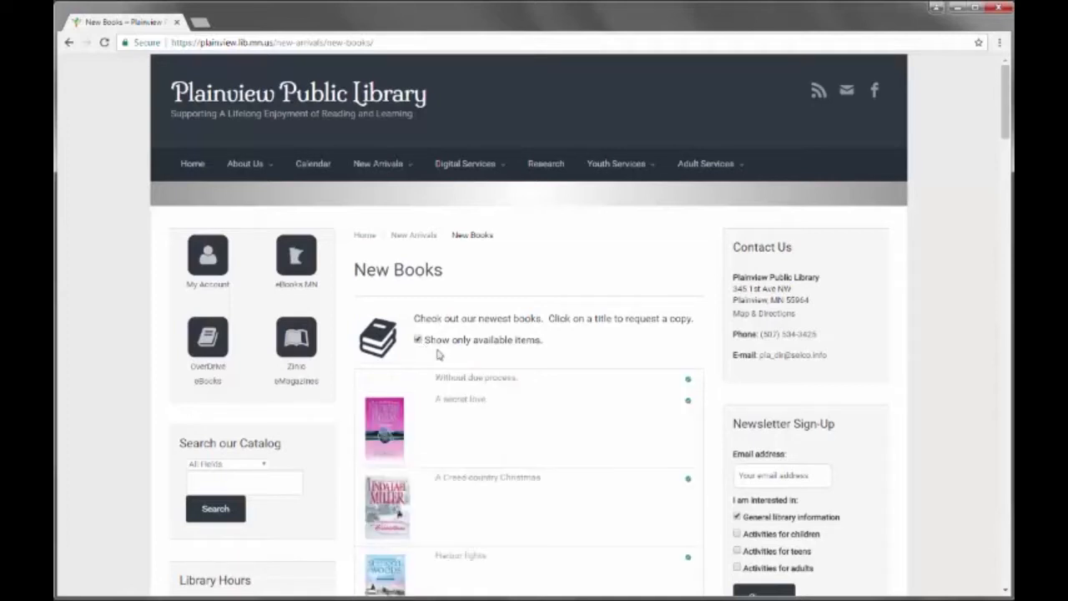
pyautogui.click(378, 164)
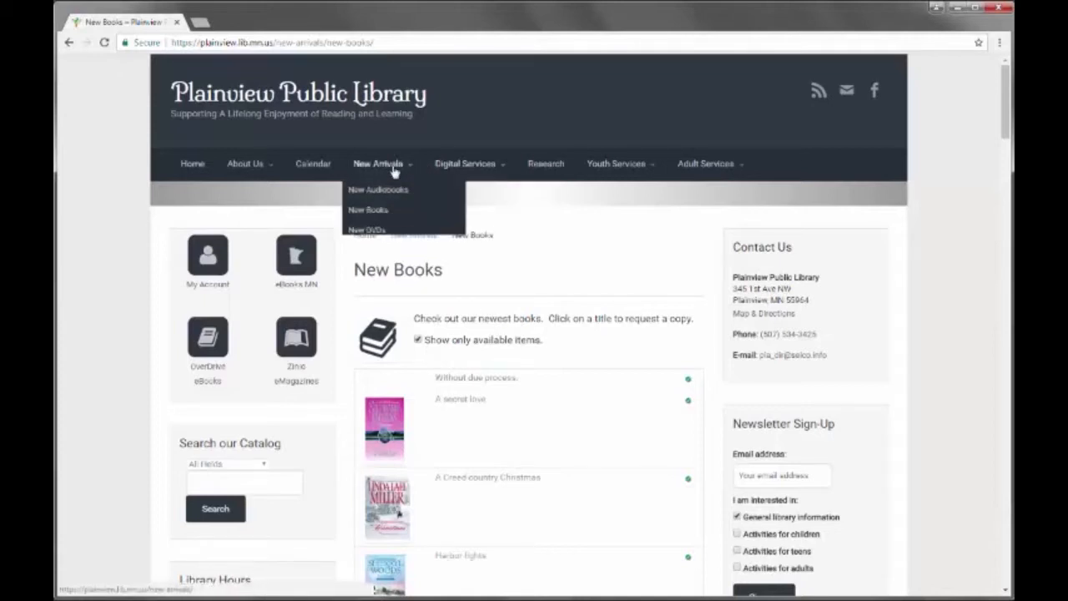
pyautogui.moveTo(378, 189)
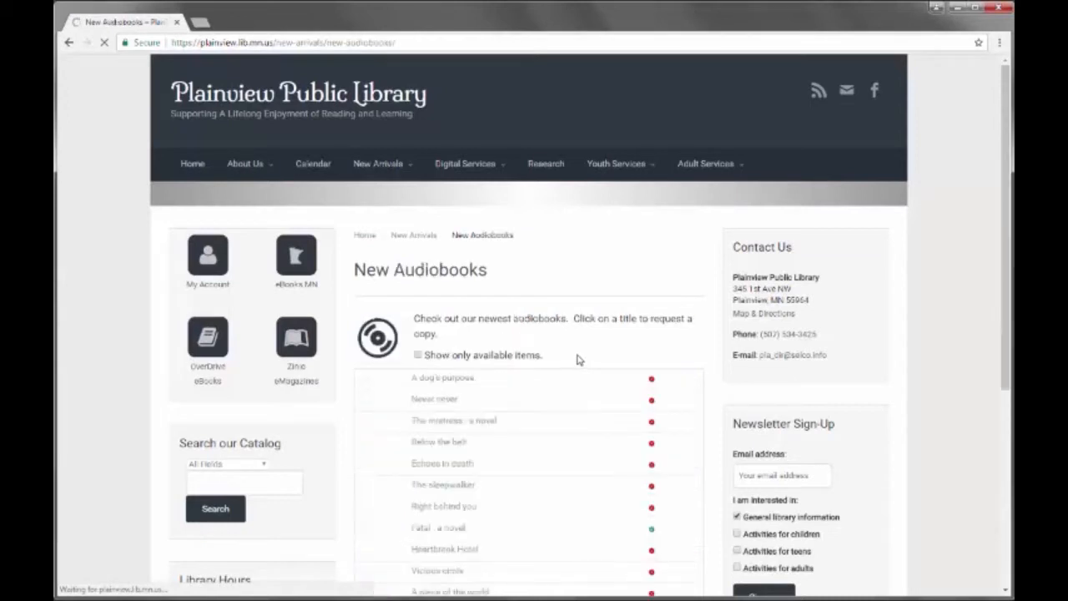
# Step: Scroll the New Audiobooks list, including A dog's purpose and Never never, and back to the top
pyautogui.scroll(-3)
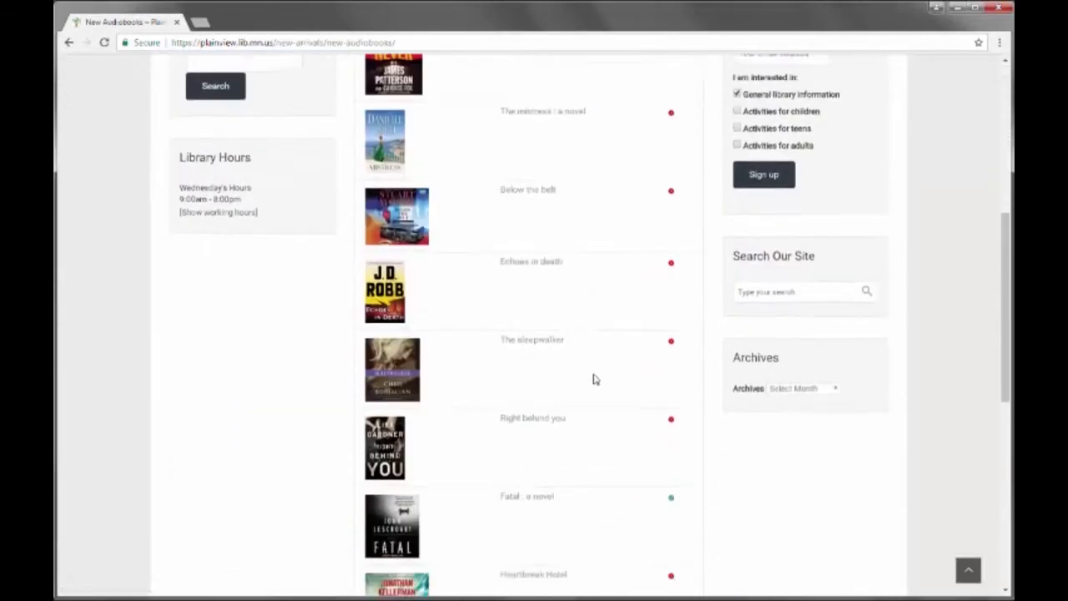
pyautogui.scroll(3)
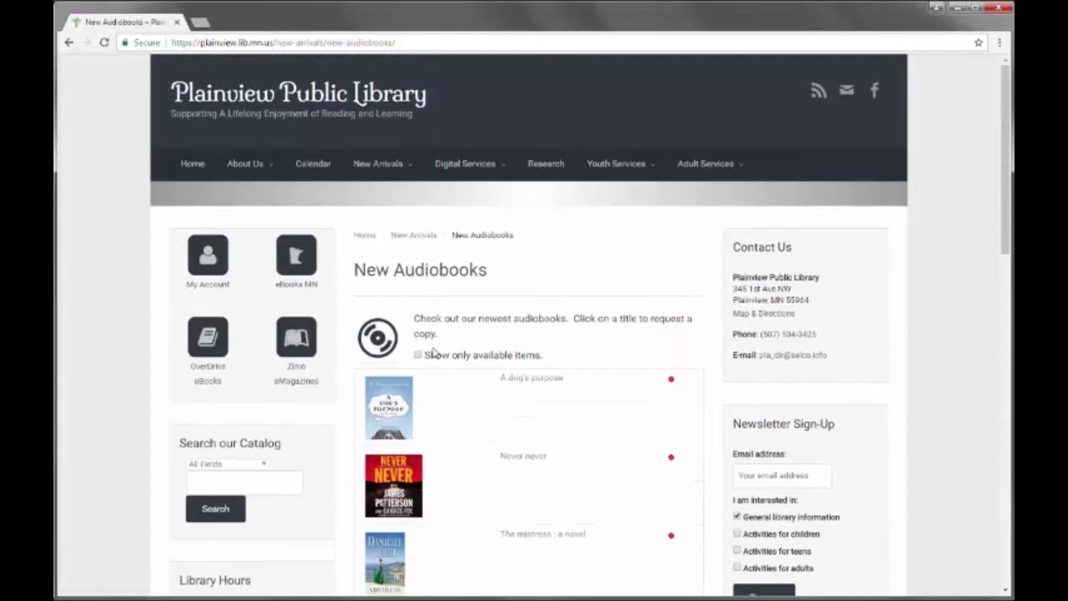
pyautogui.click(418, 355)
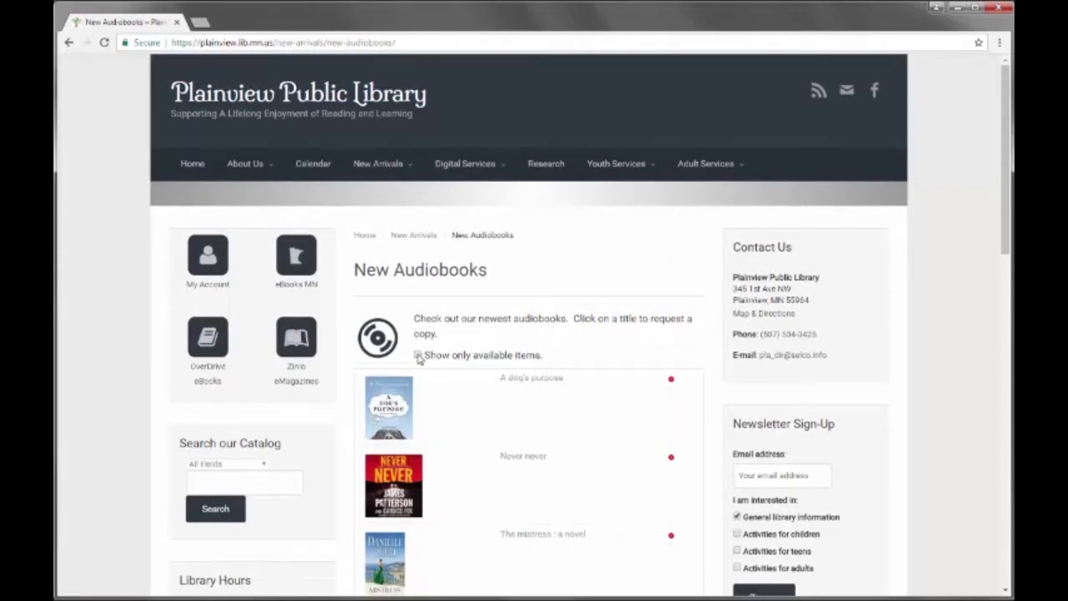
# Step: Limit New Audiobooks to available titles and open the Fatal and Man overboard catalog records
pyautogui.click(418, 355)
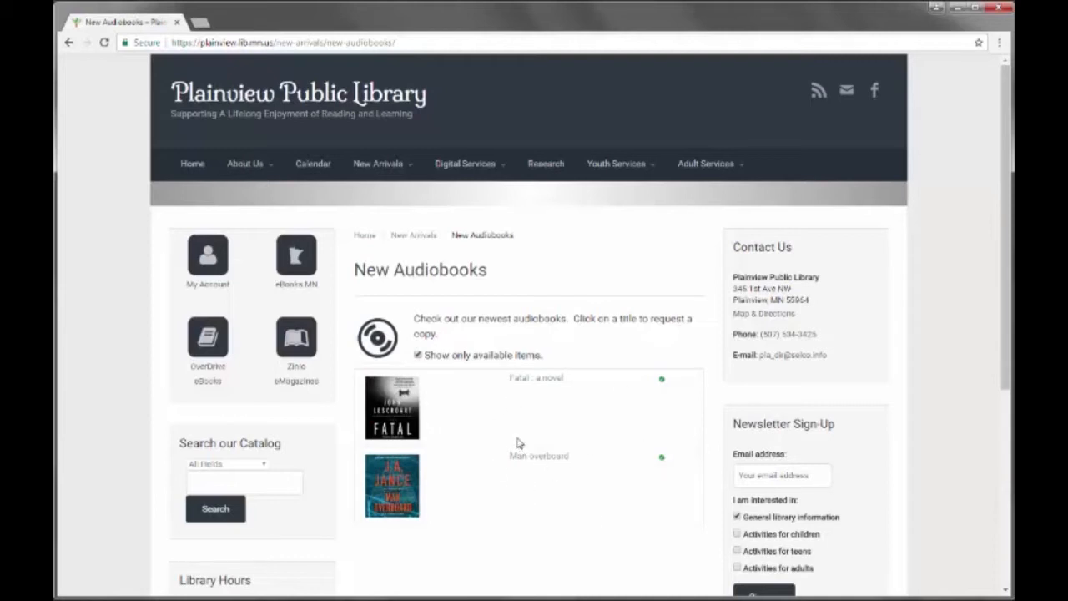
pyautogui.moveTo(391, 408)
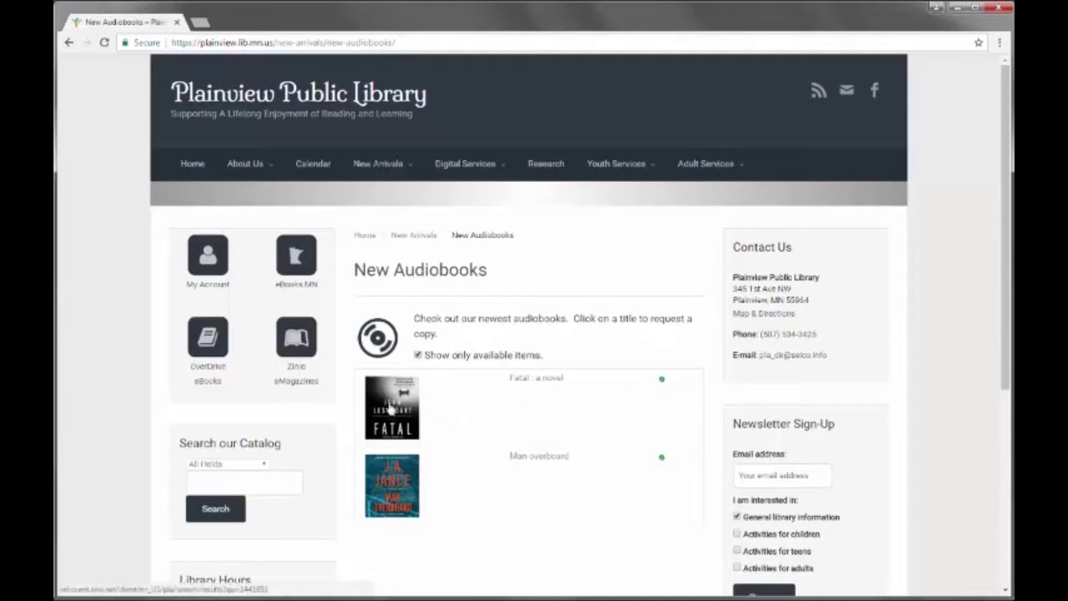
pyautogui.click(535, 377)
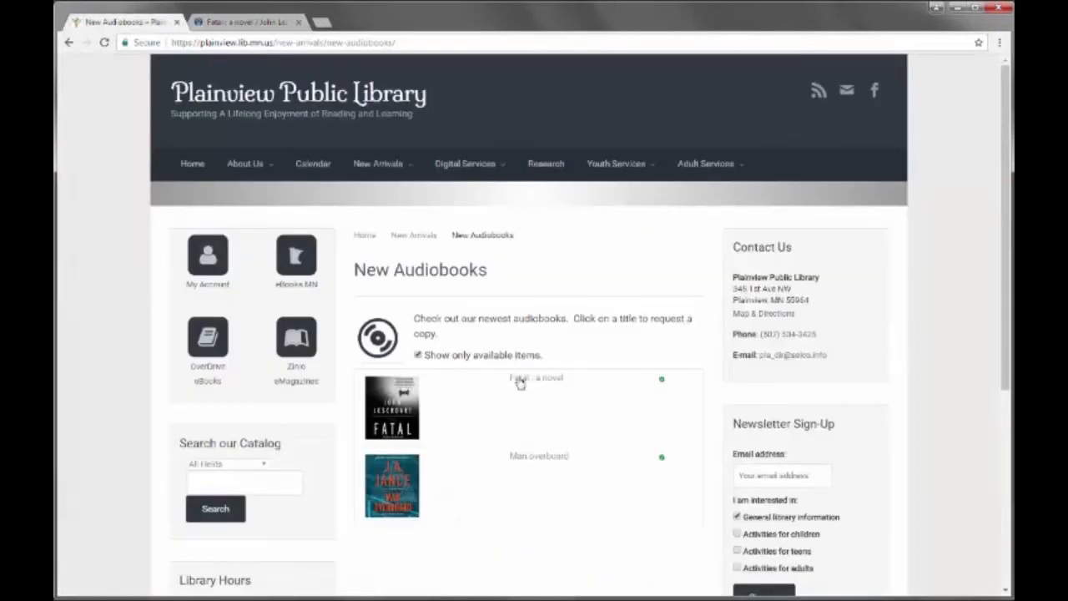
pyautogui.click(536, 378)
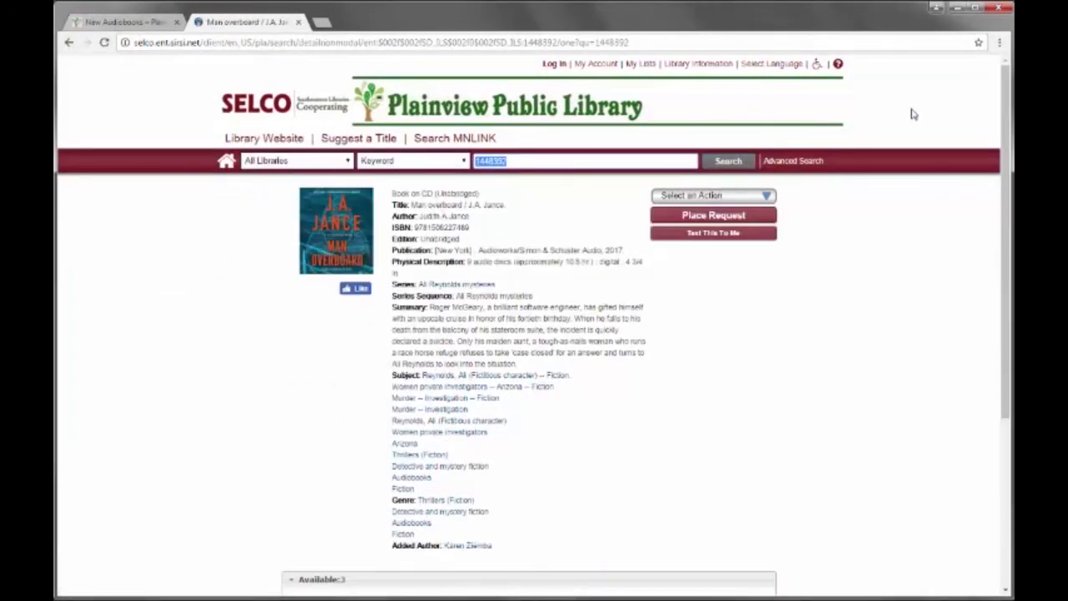
pyautogui.moveTo(883, 305)
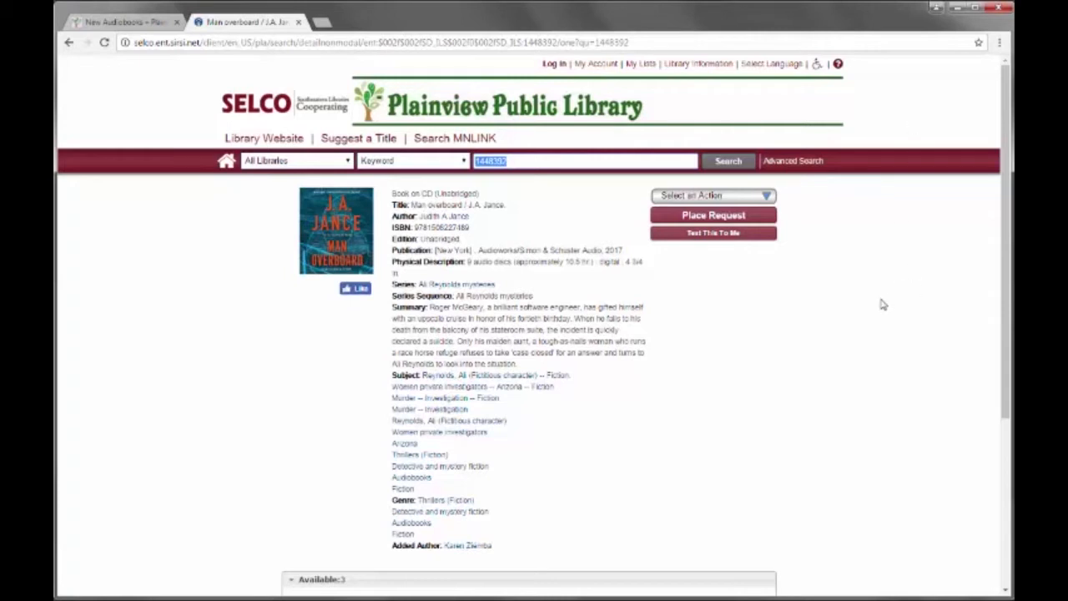
pyautogui.moveTo(844, 333)
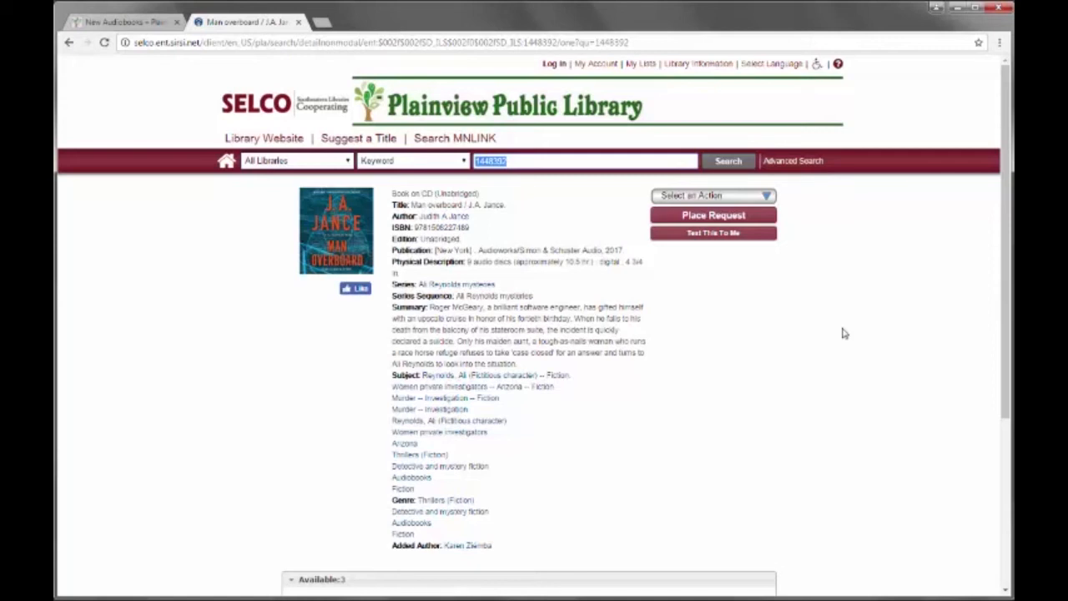
pyautogui.moveTo(872, 348)
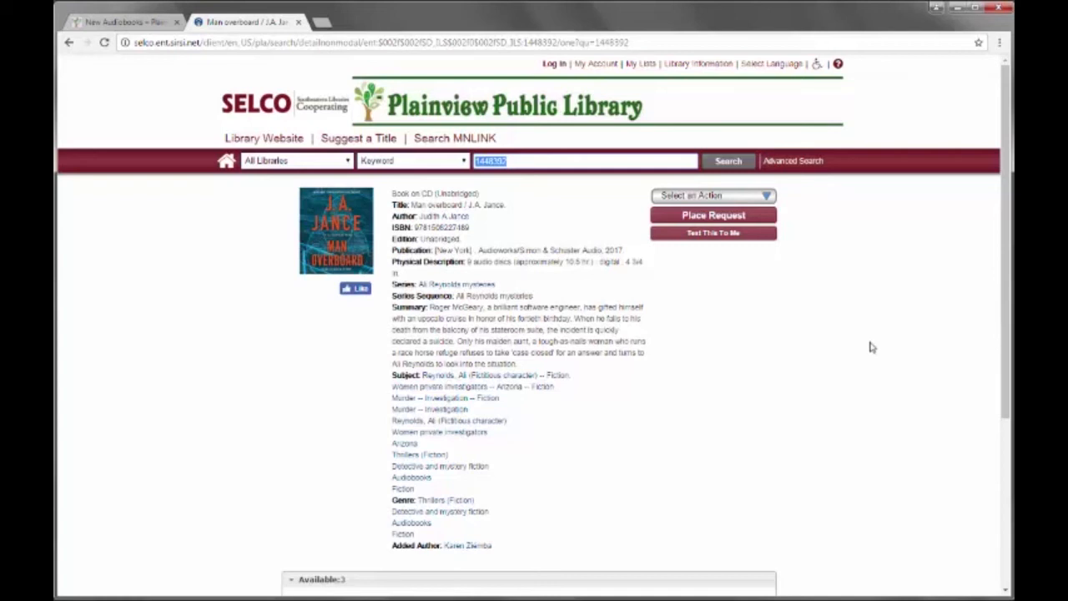